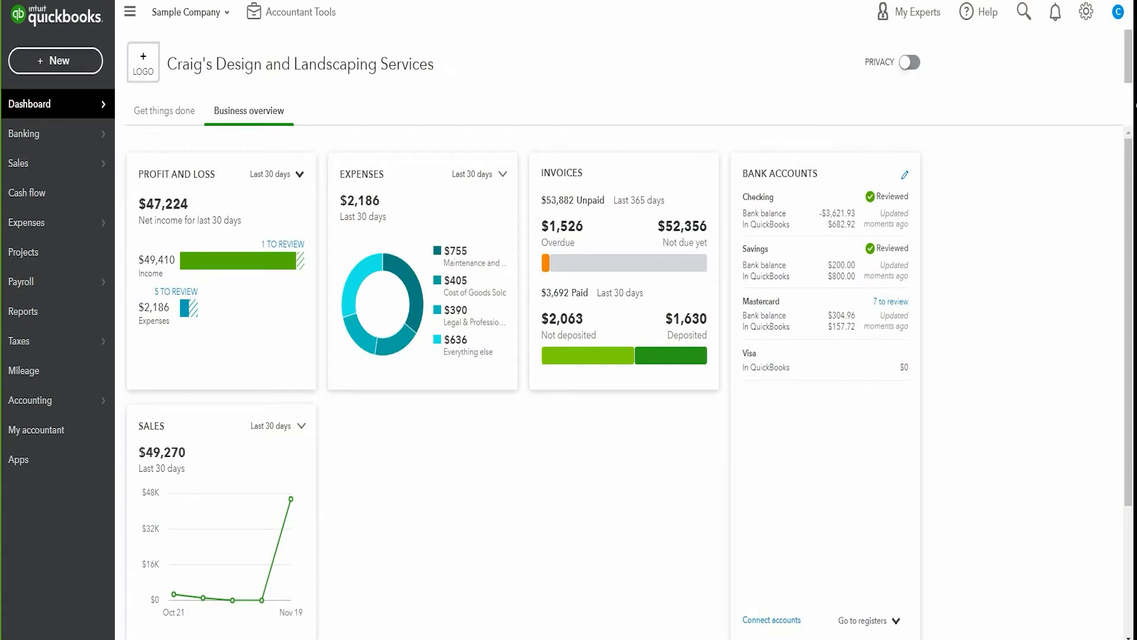
Go to Account and Settings, Sales, and reach the Reminders section showing automatic reminders Off
click(1087, 12)
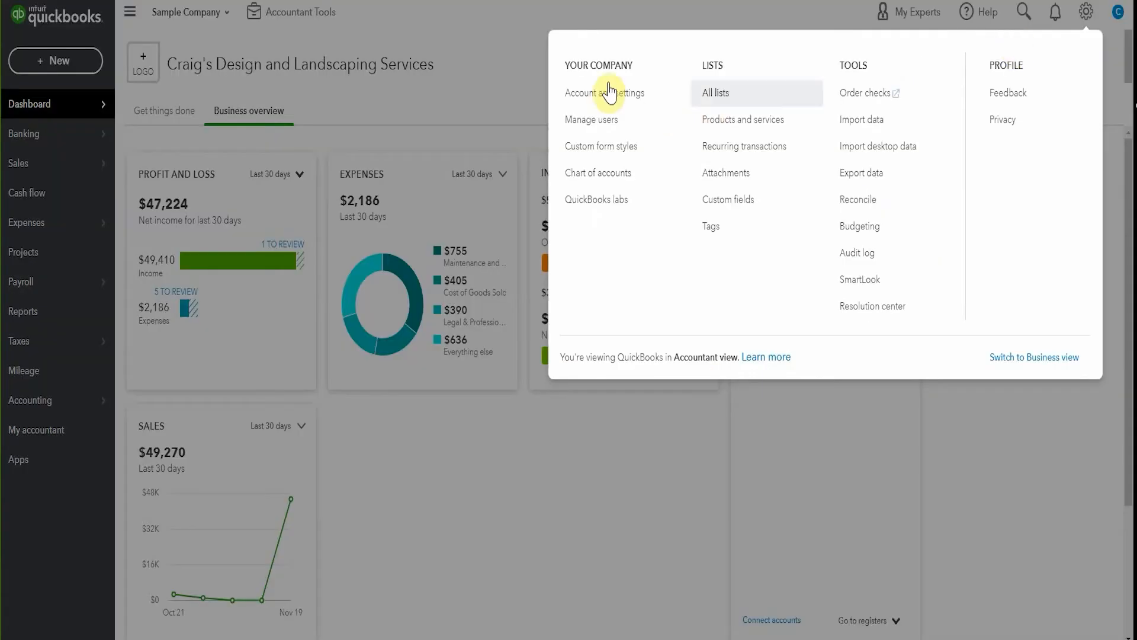
click(604, 92)
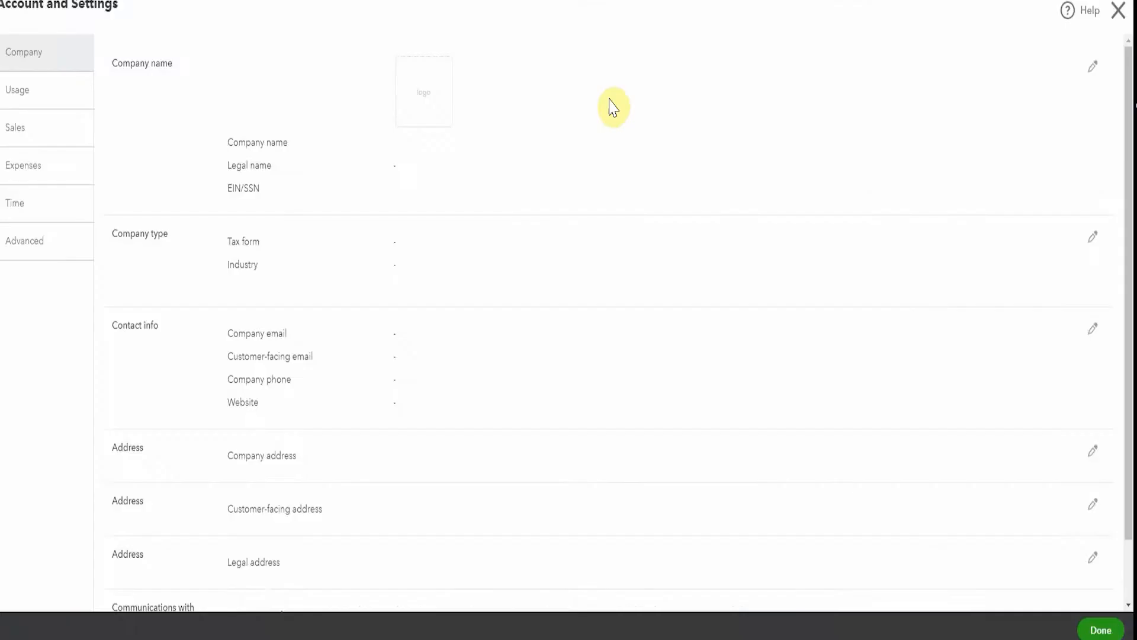
click(16, 128)
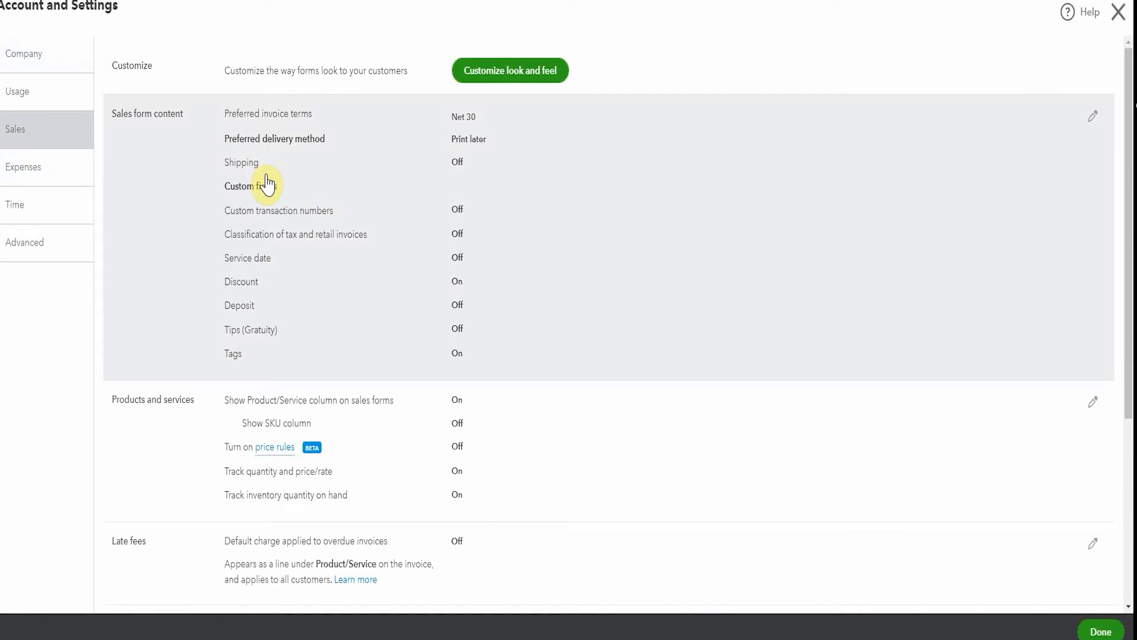
scroll(down, 3)
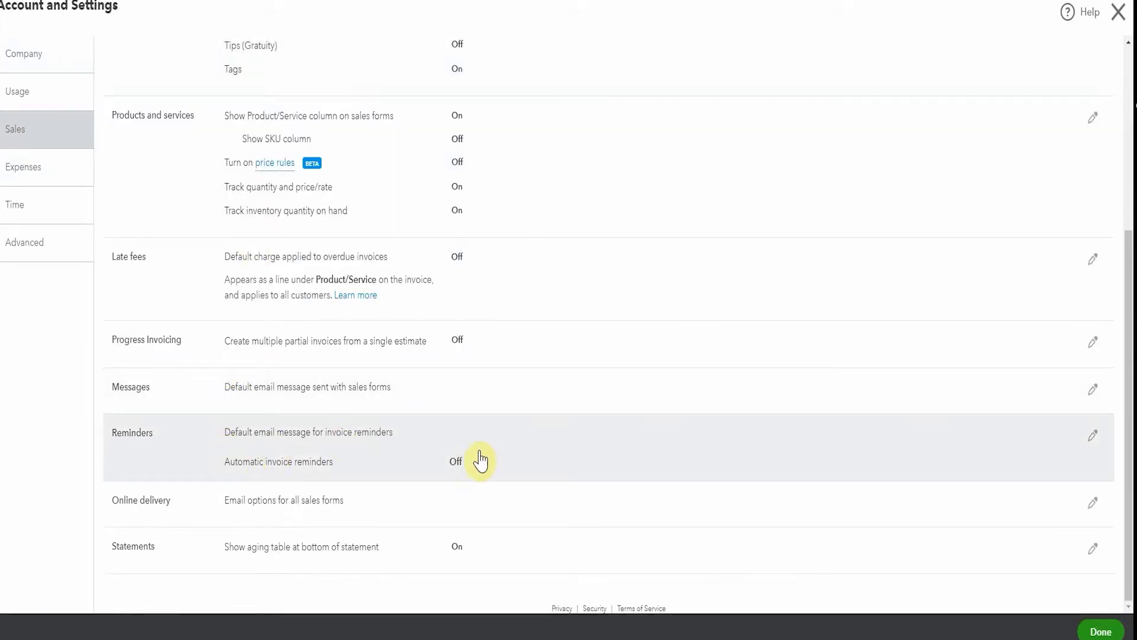
mouse_move(682, 420)
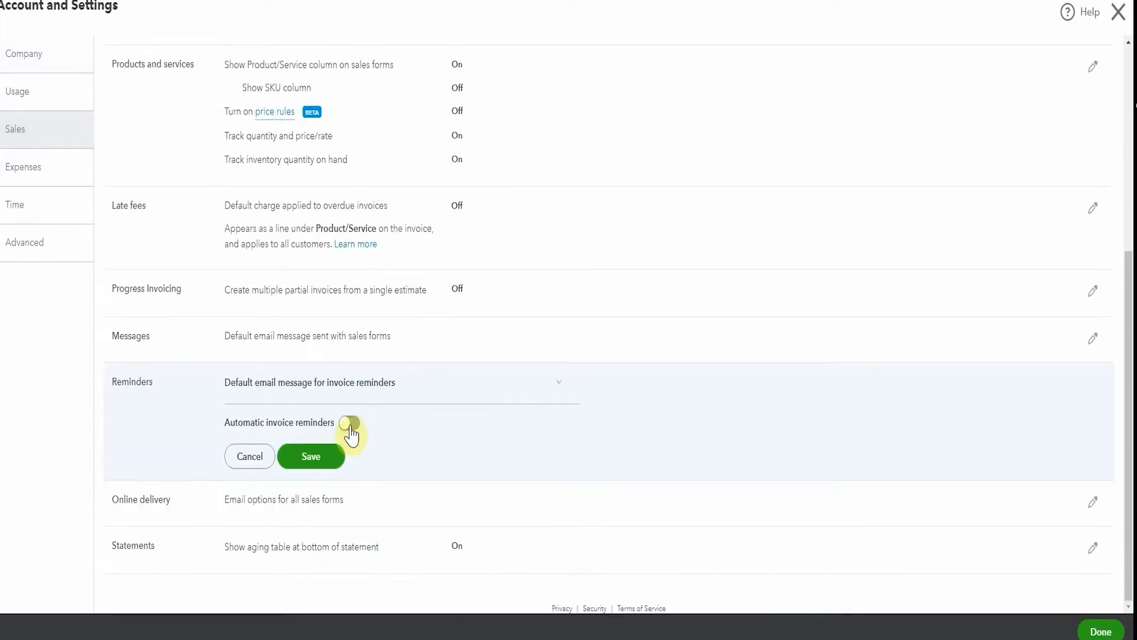
Switch automatic invoice reminders on and enable Reminder 1 to go out 7 days After the due date
click(349, 422)
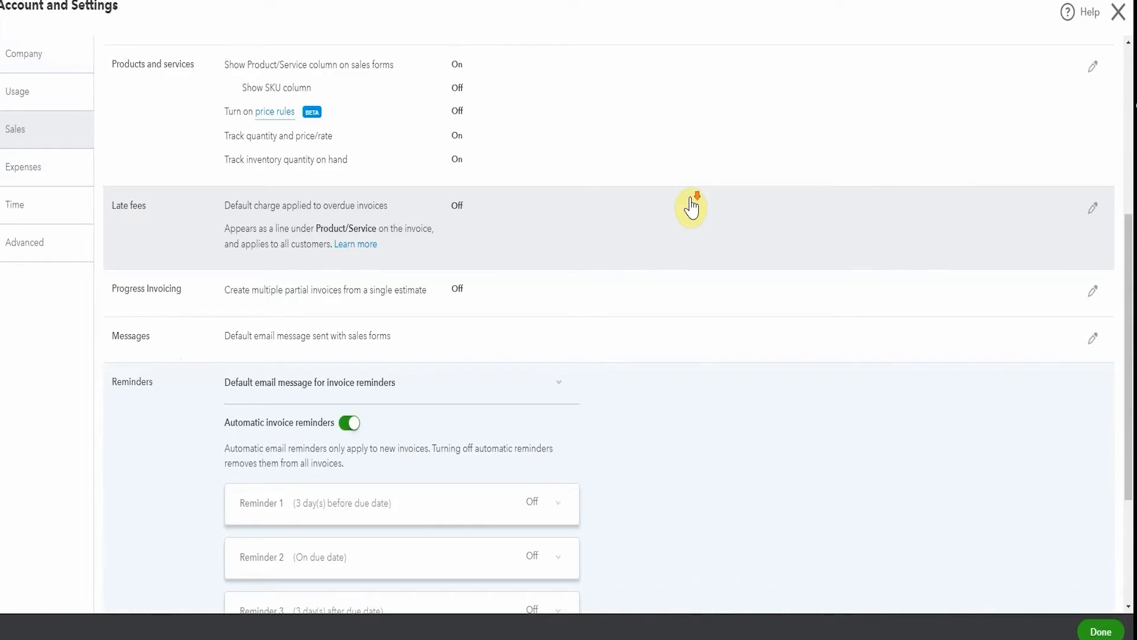
scroll(down, 3)
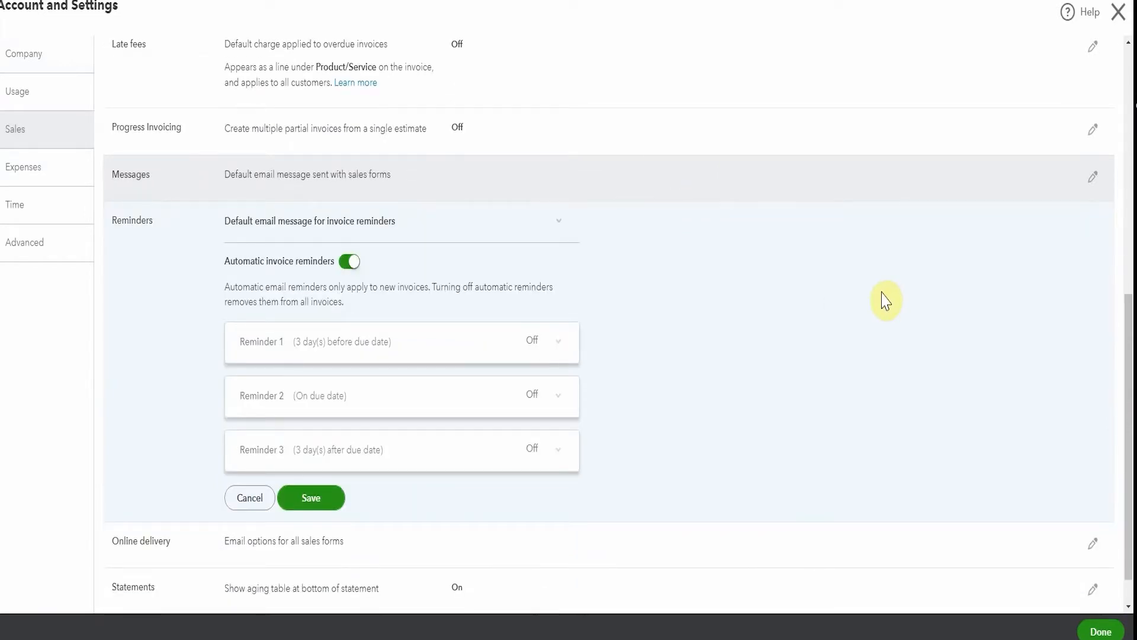
mouse_move(317, 312)
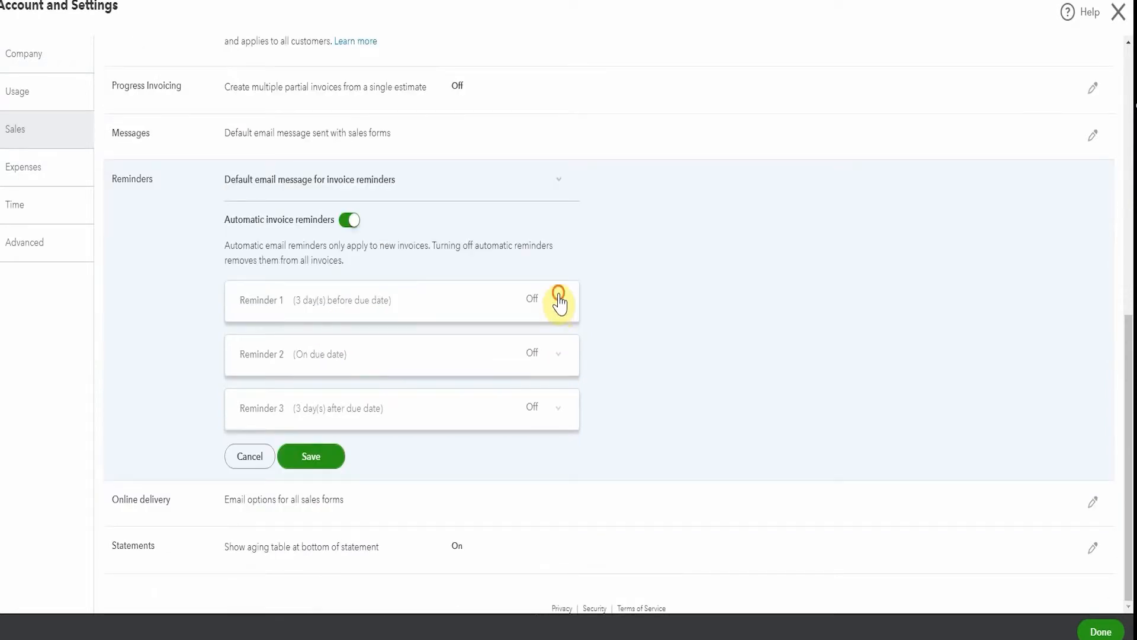
click(558, 299)
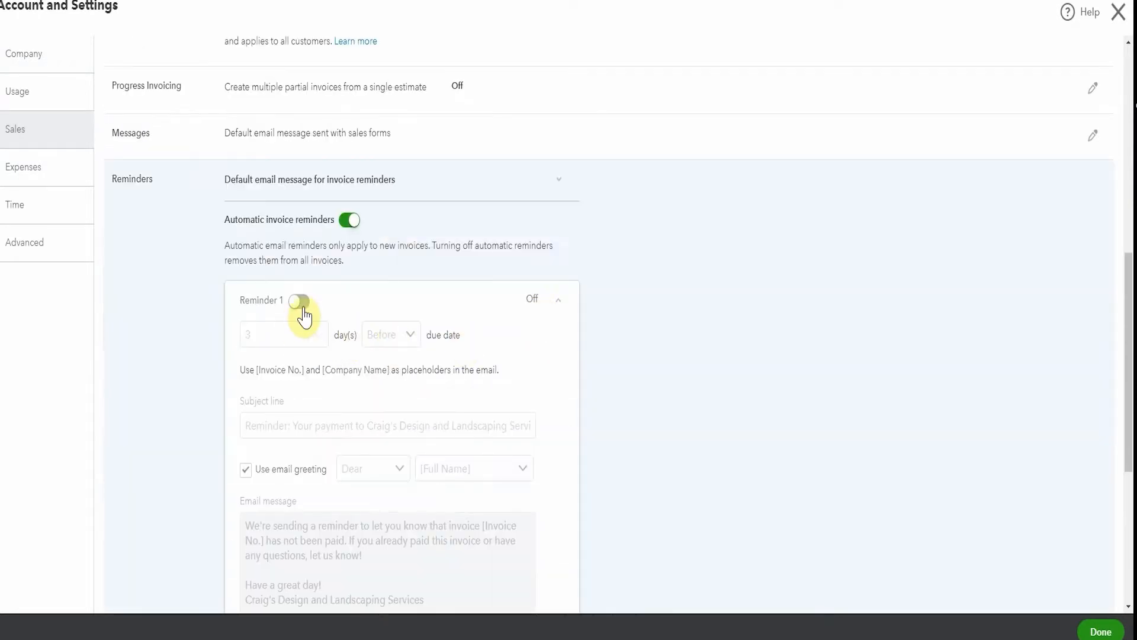
click(298, 300)
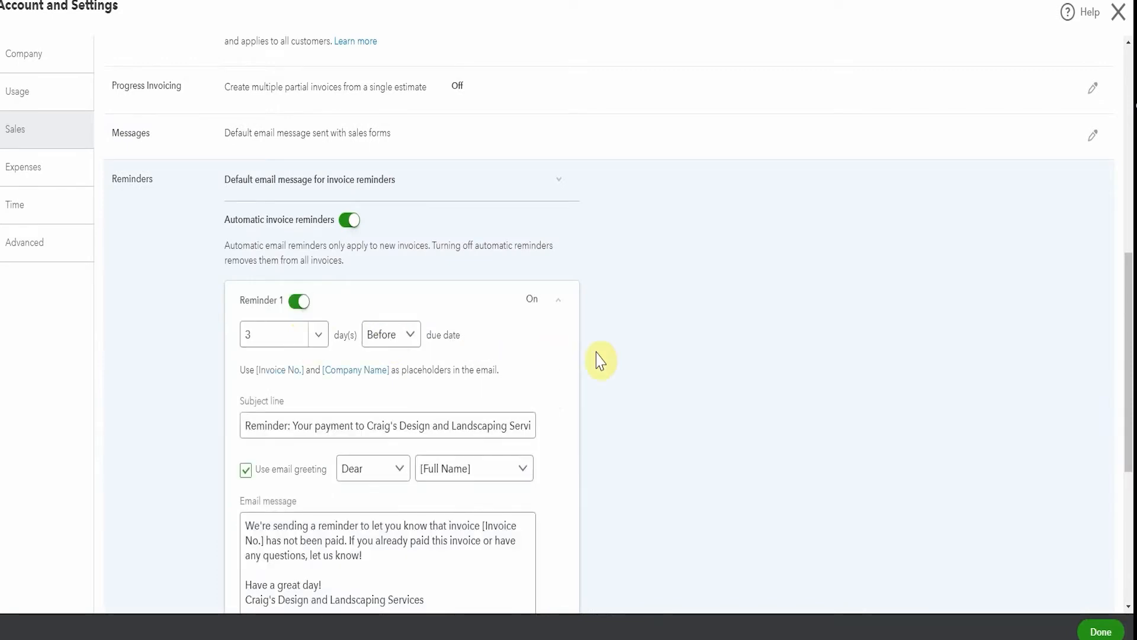
mouse_move(556, 323)
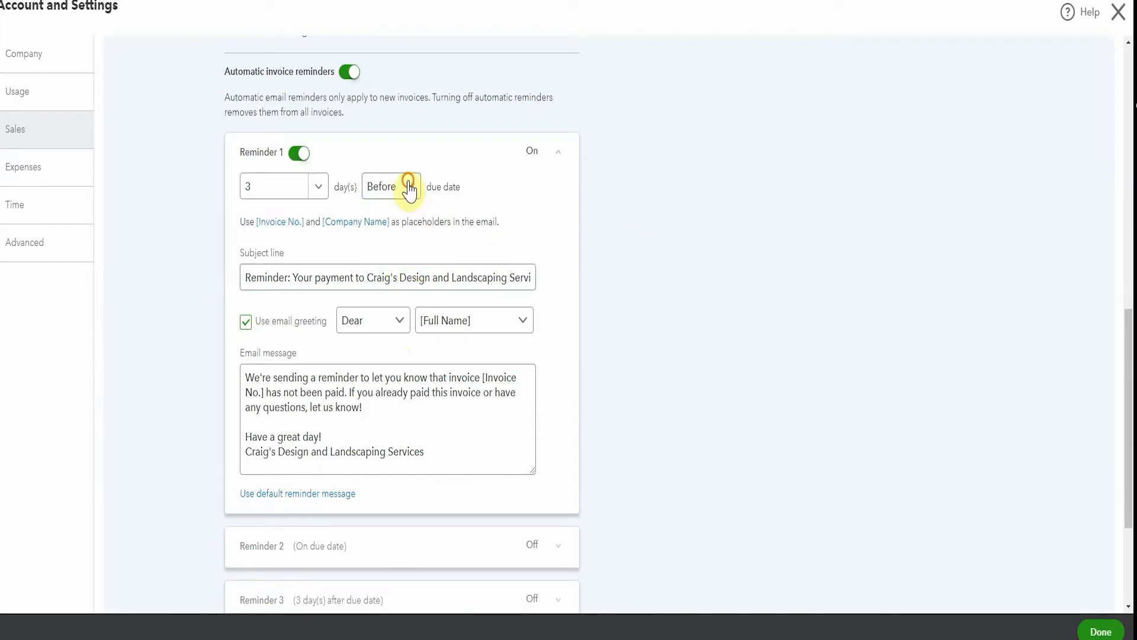
click(390, 186)
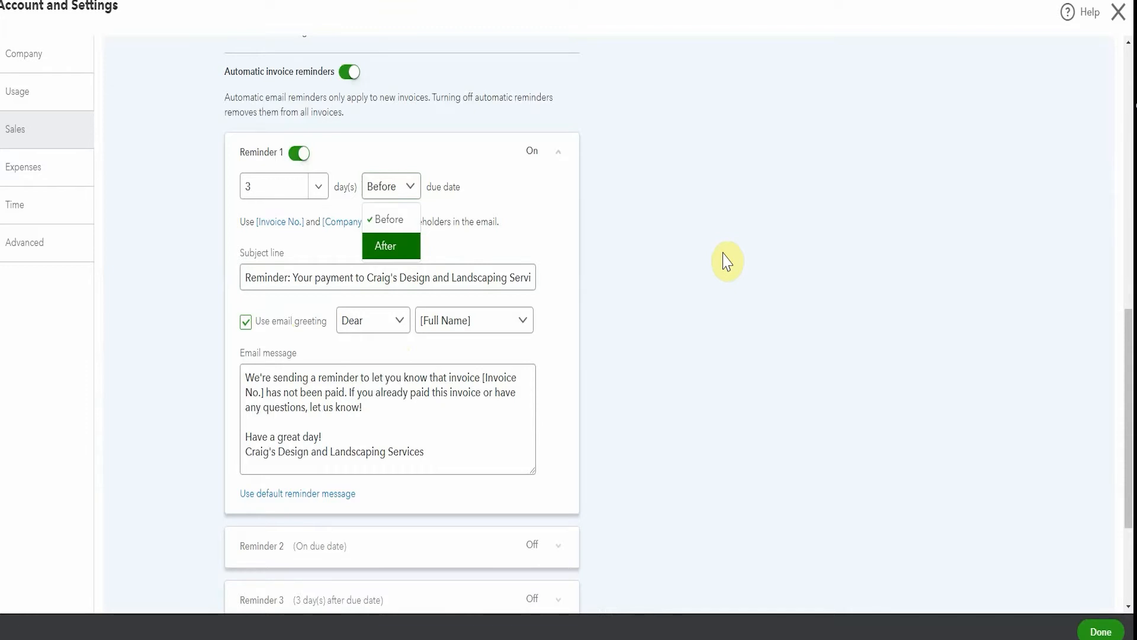
click(385, 246)
text(7)
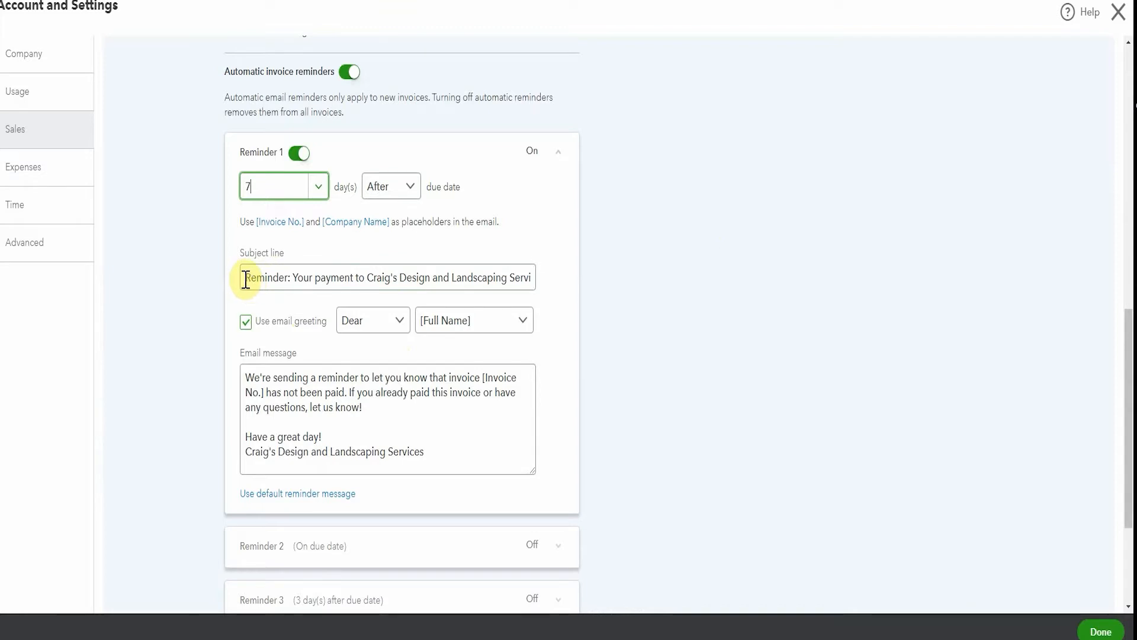
mouse_move(704, 257)
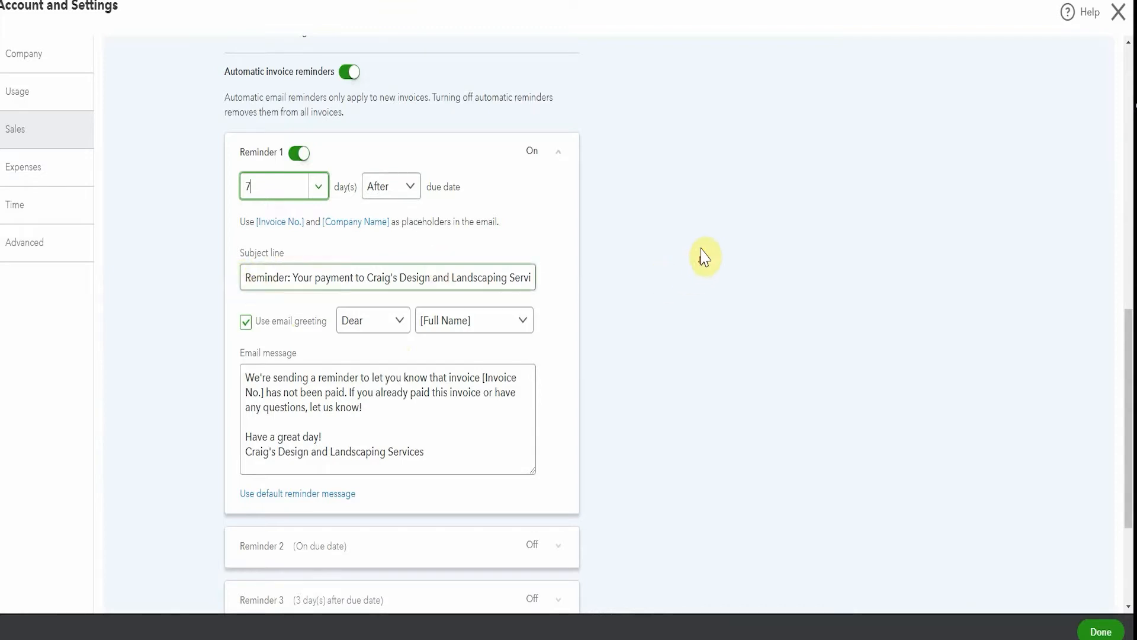
scroll(down, 3)
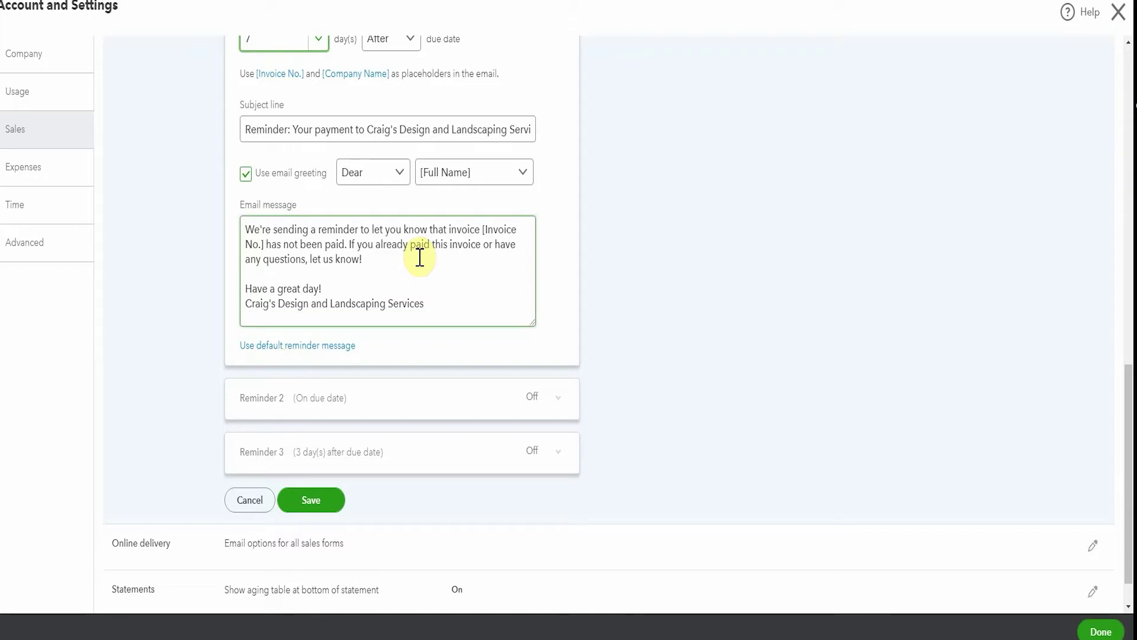
mouse_move(729, 223)
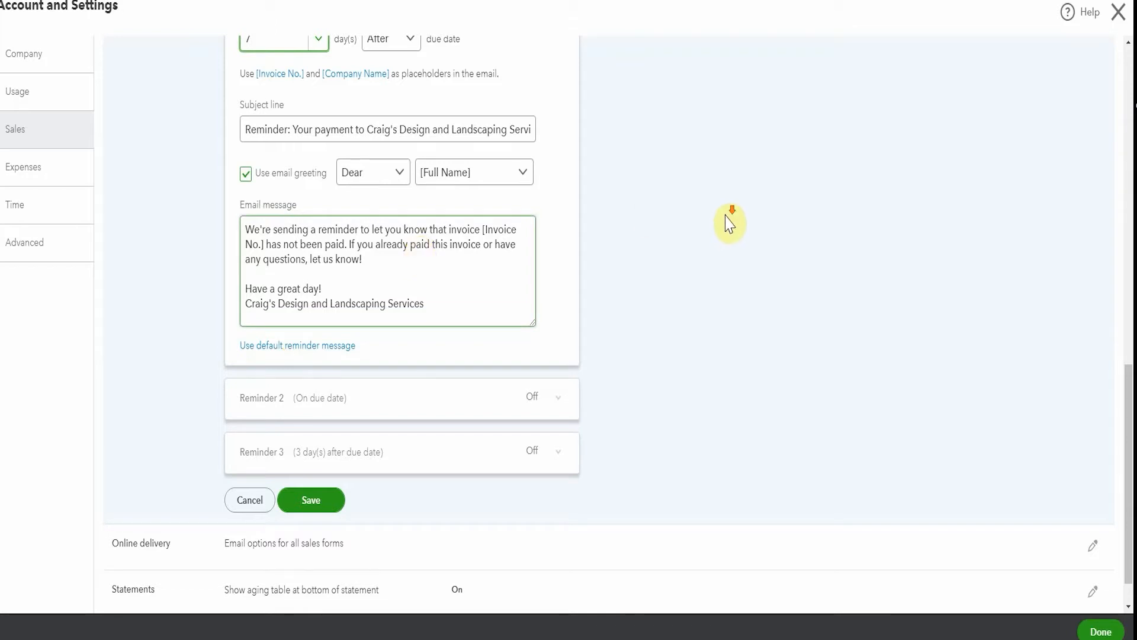
Enable Reminder 2 and set it to 14 days After the due date
scroll(down, 3)
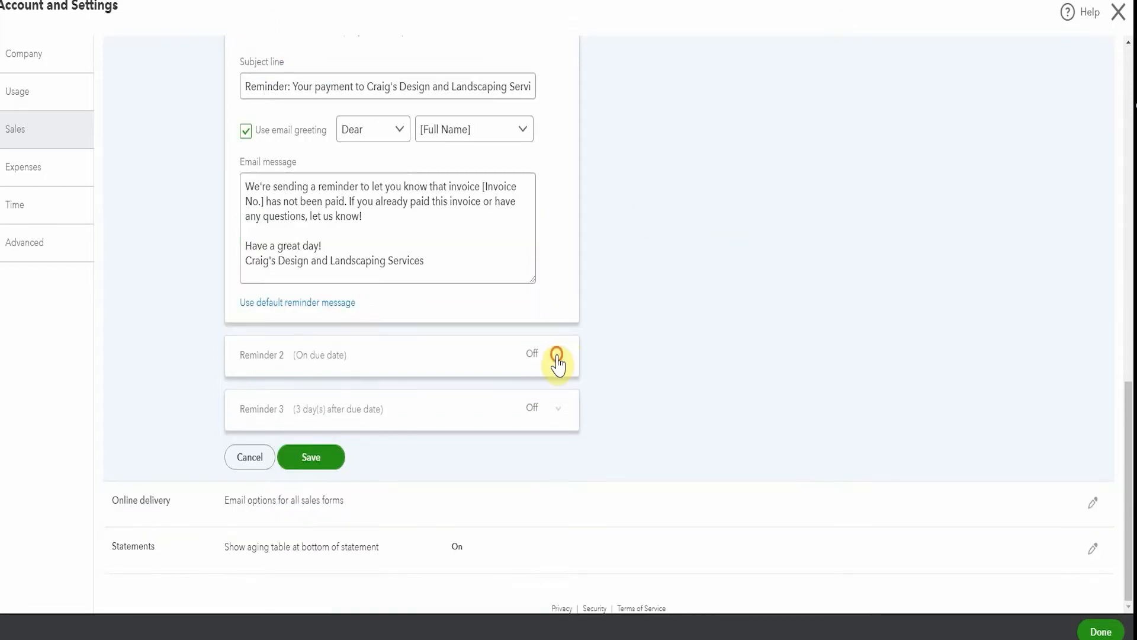
click(558, 363)
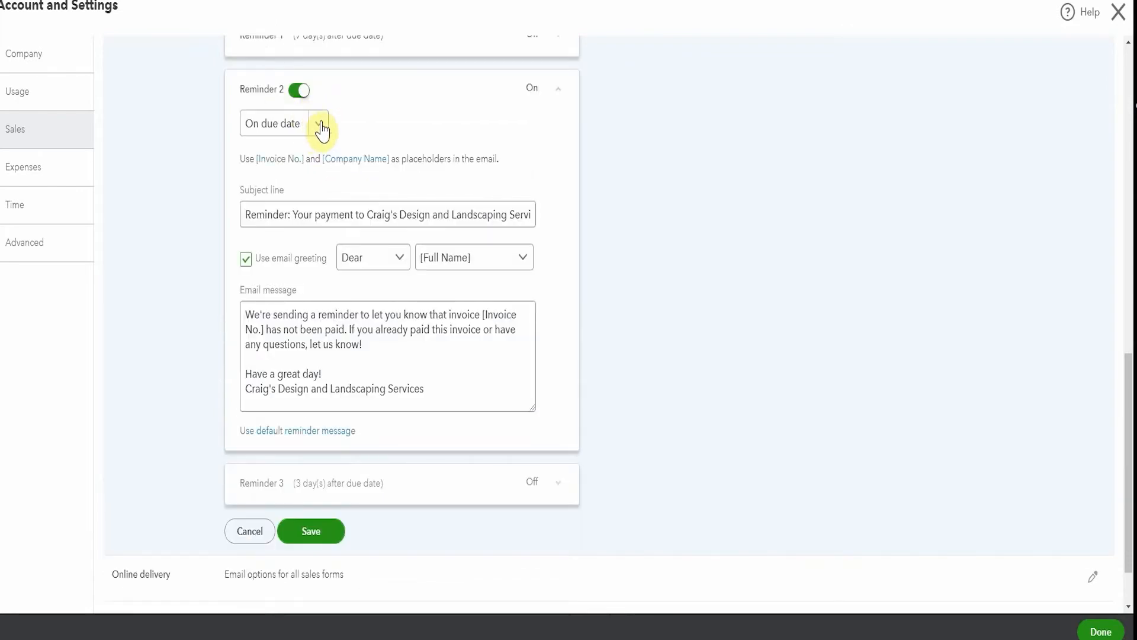
mouse_move(327, 129)
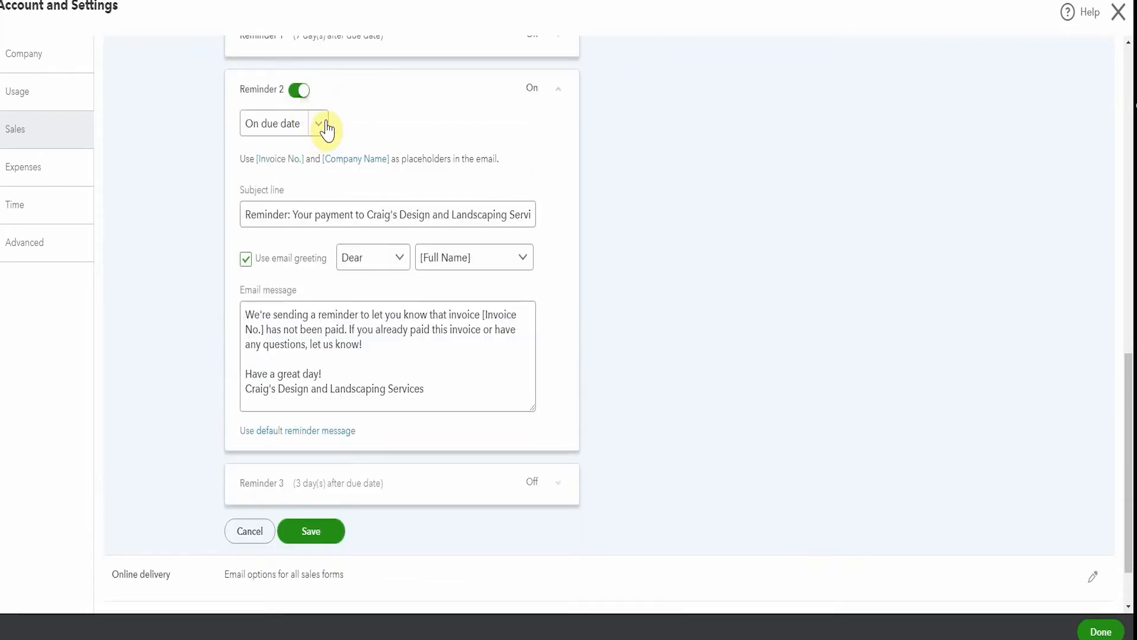
mouse_move(269, 194)
text(14)
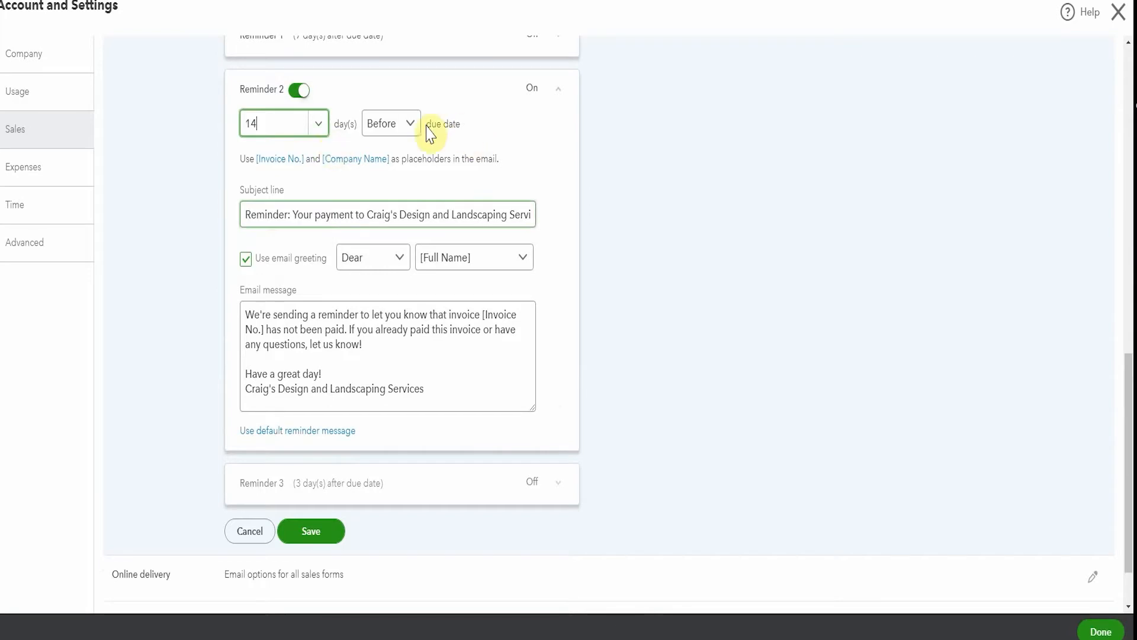
click(390, 123)
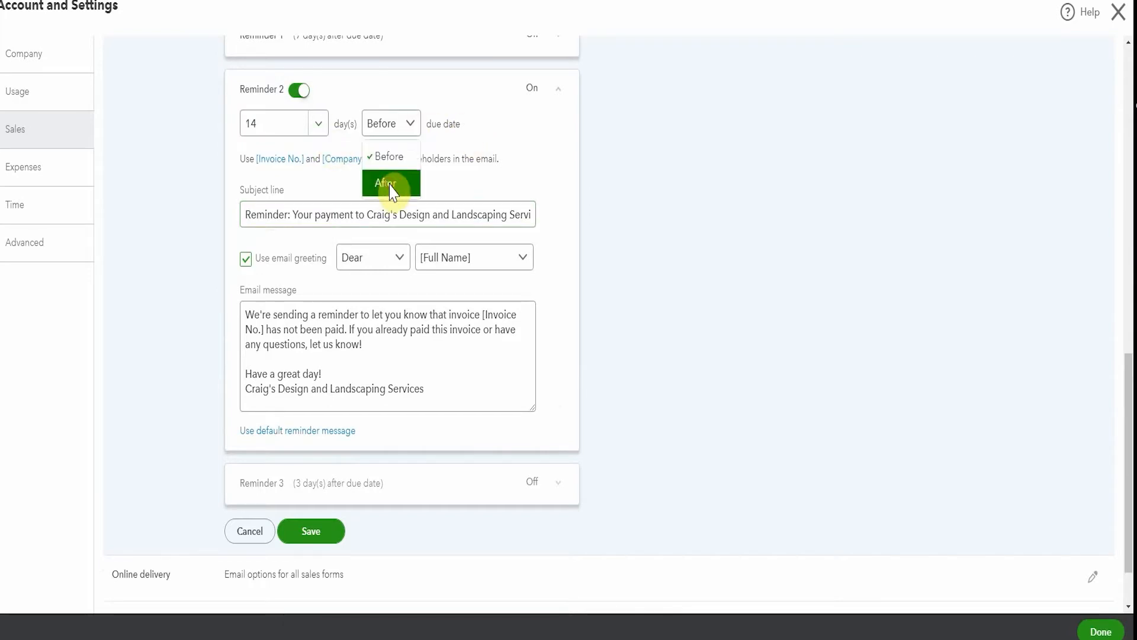
click(386, 183)
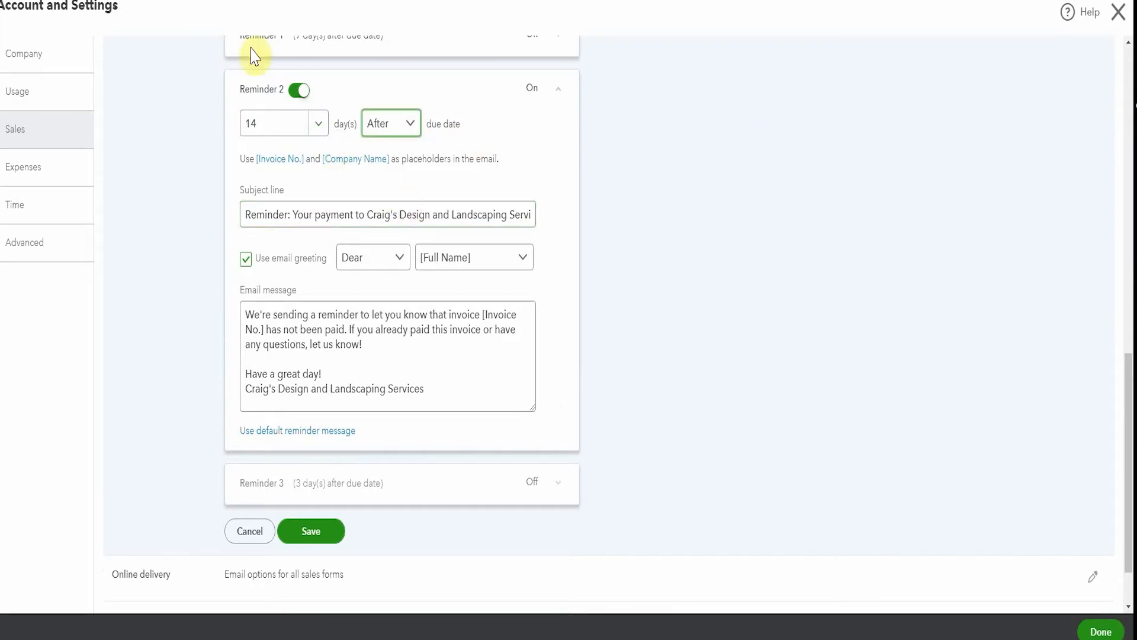
mouse_move(793, 294)
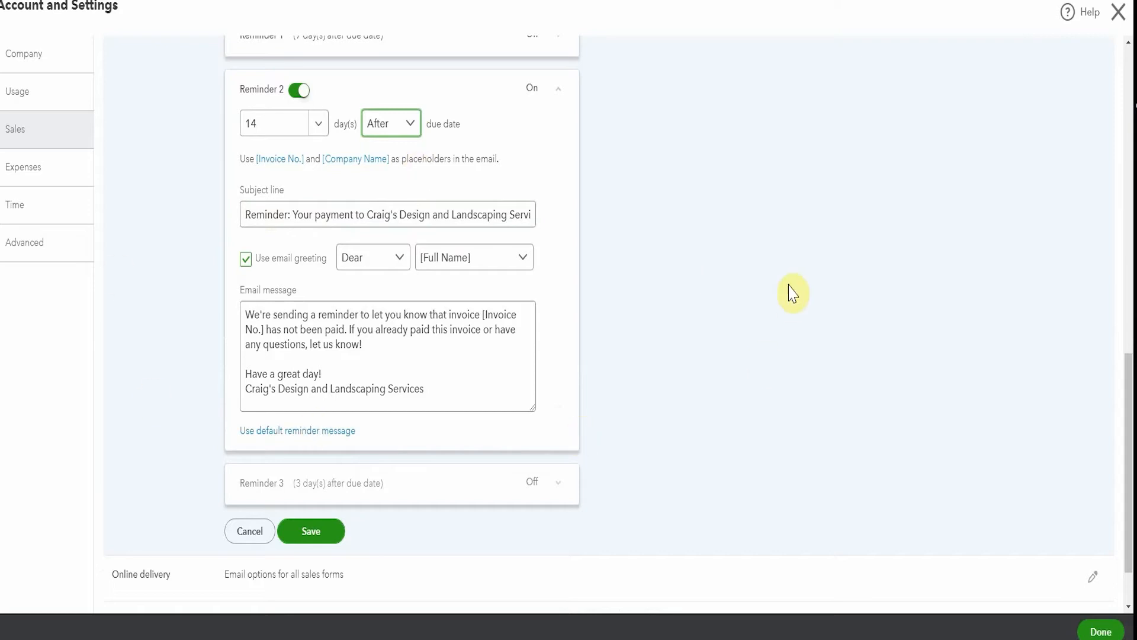
mouse_move(655, 336)
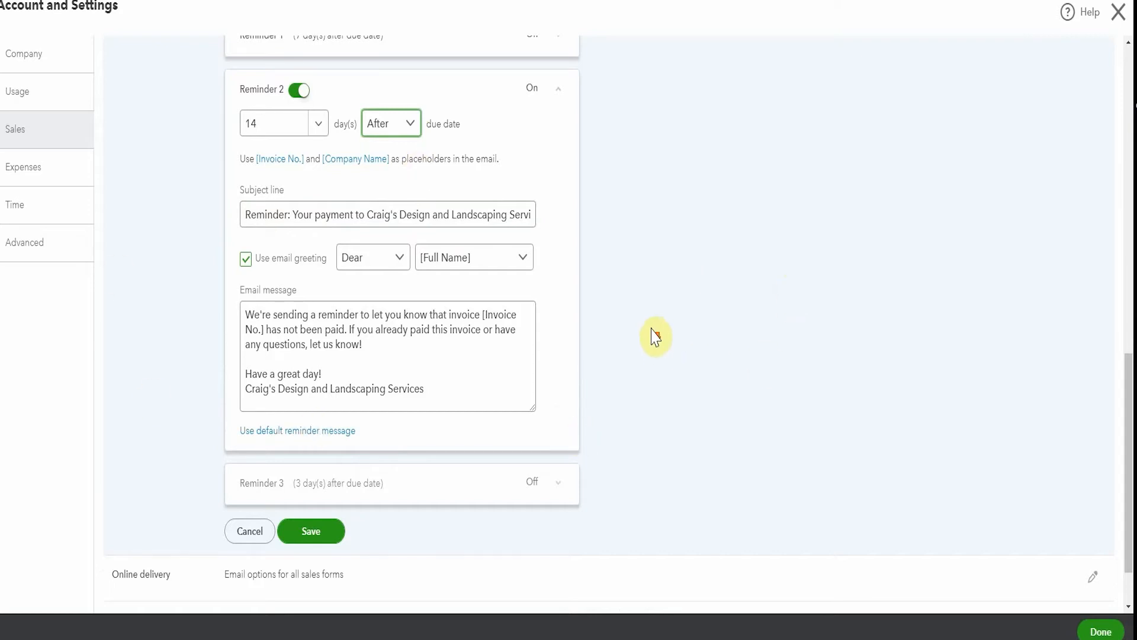
mouse_move(535, 411)
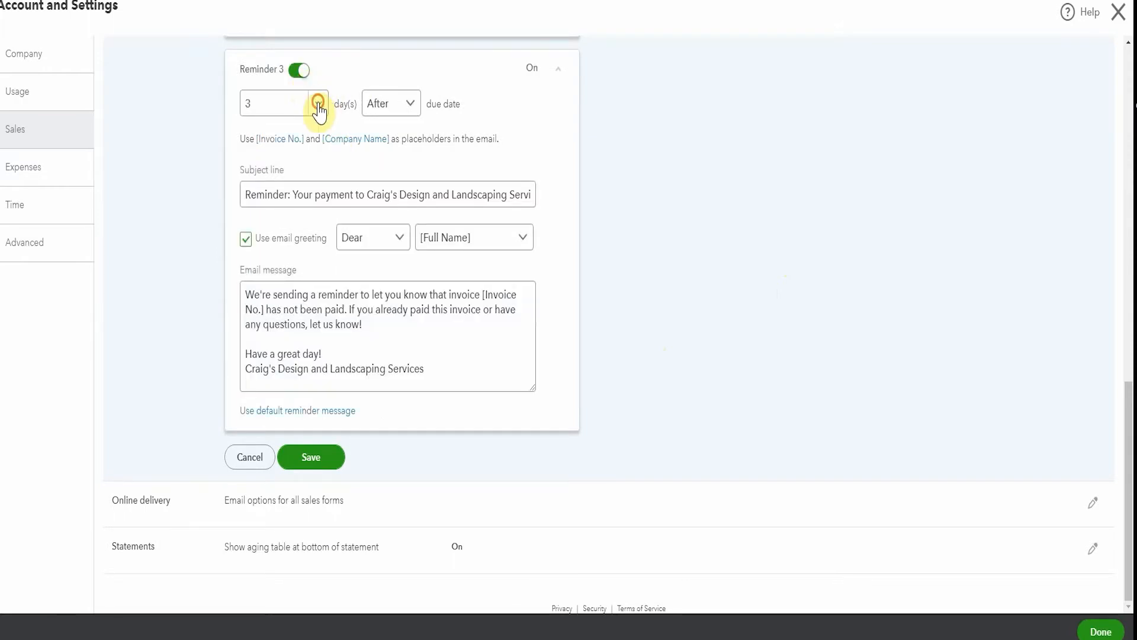
Set Reminder 3 to 30 days After the due date and save the reminder settings
click(317, 103)
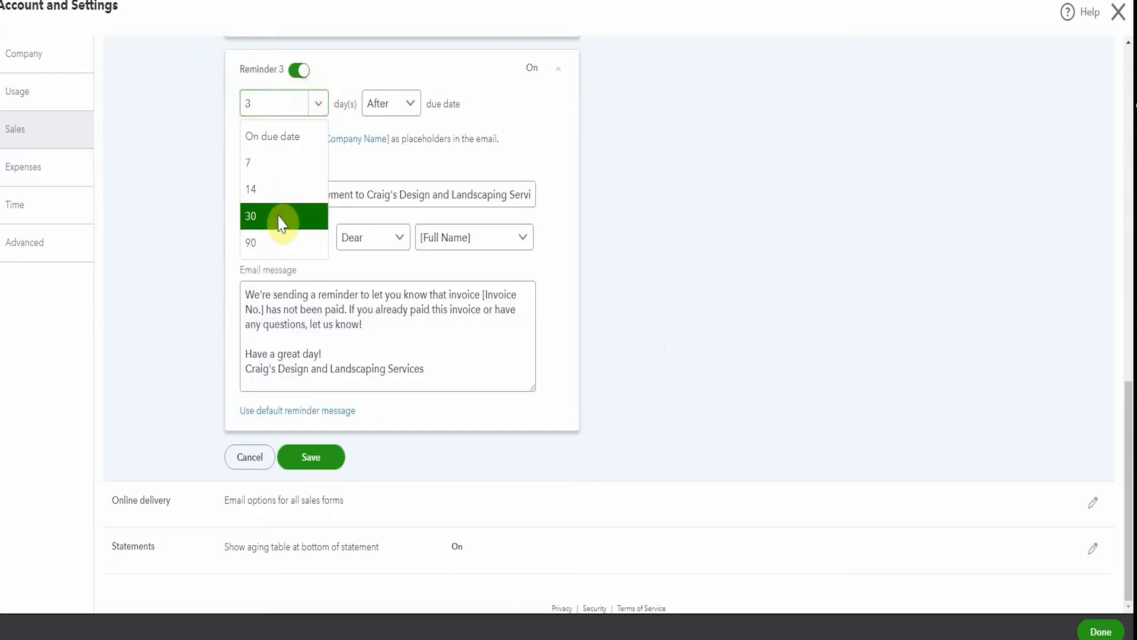
click(251, 216)
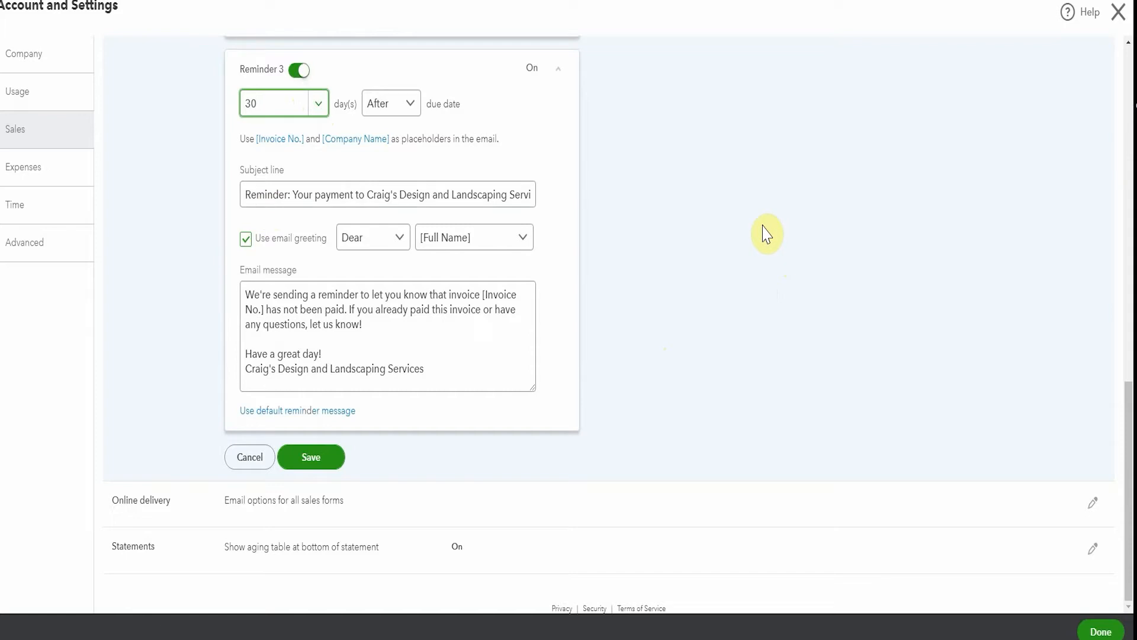
mouse_move(347, 369)
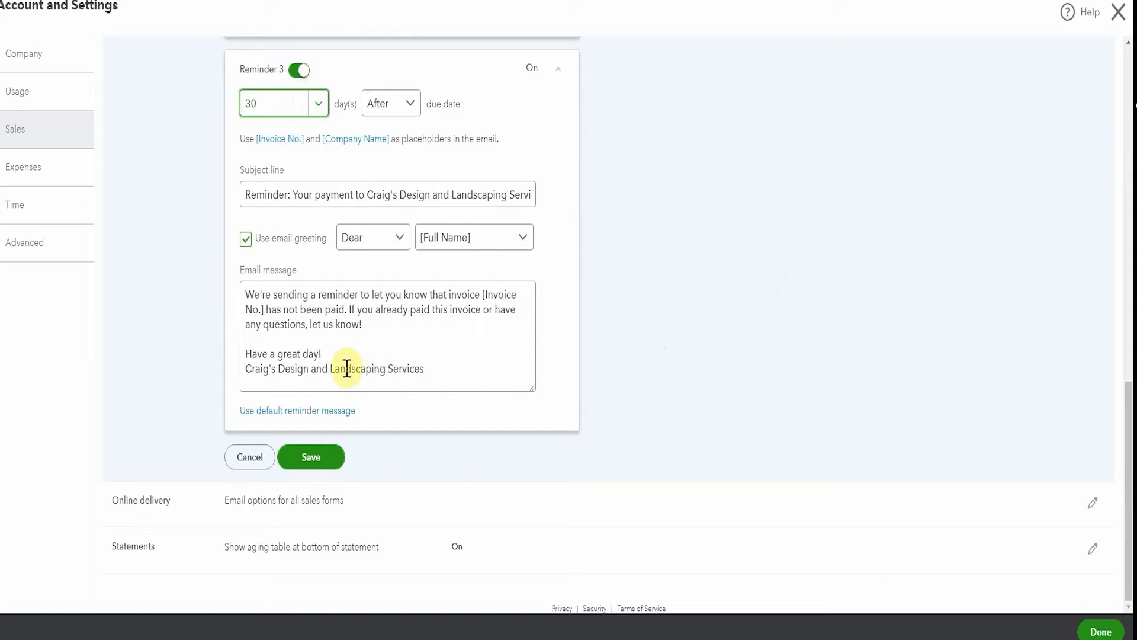
mouse_move(343, 356)
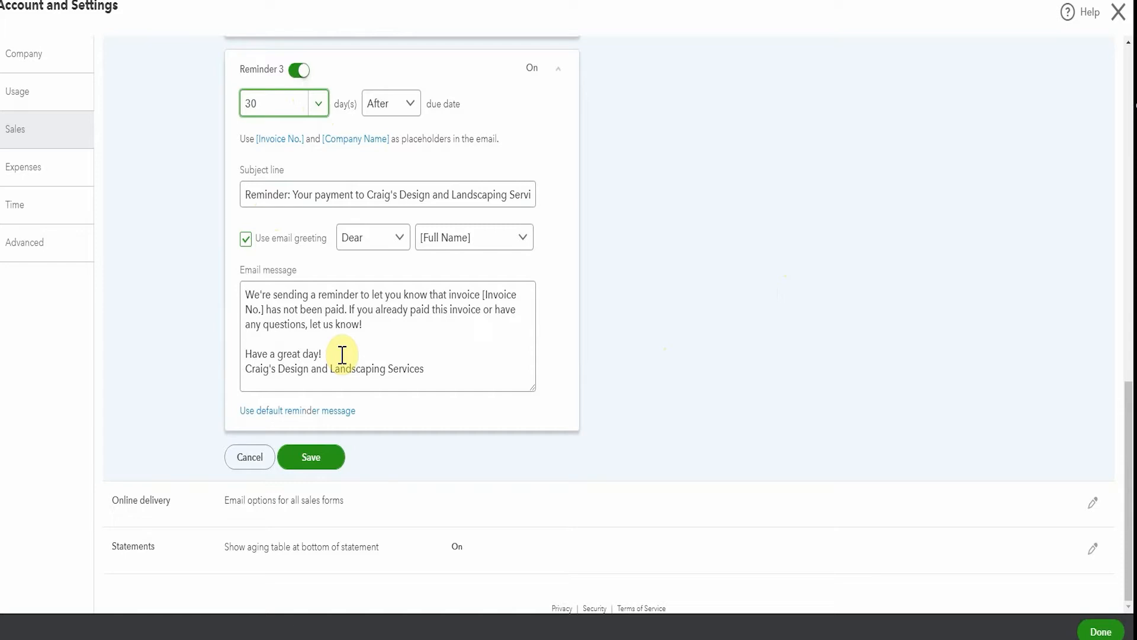
mouse_move(410, 379)
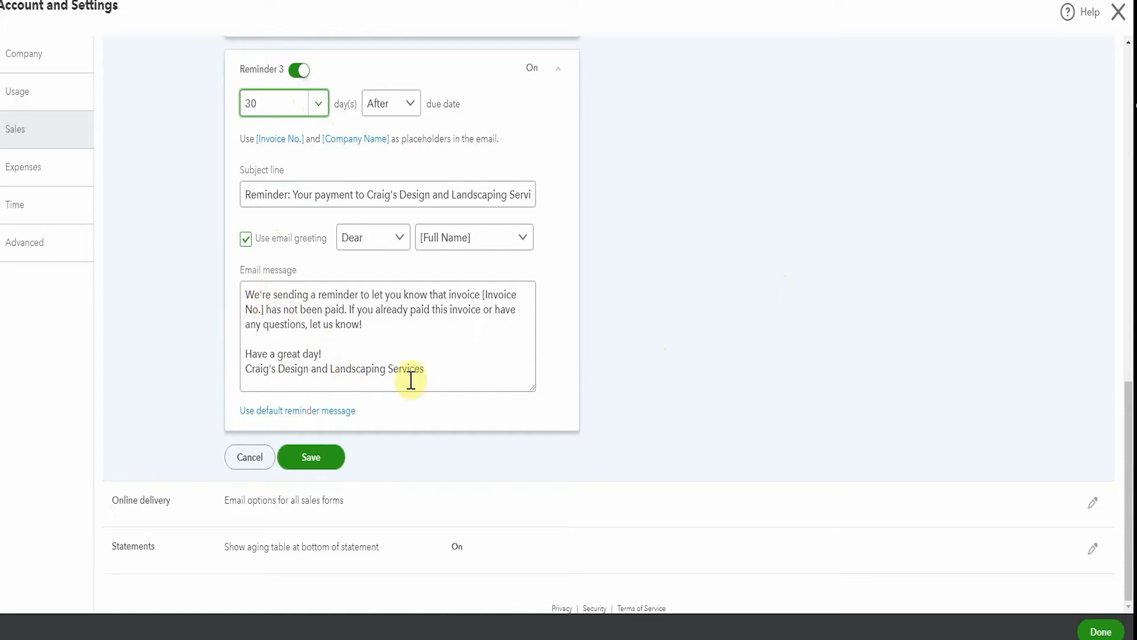
mouse_move(461, 383)
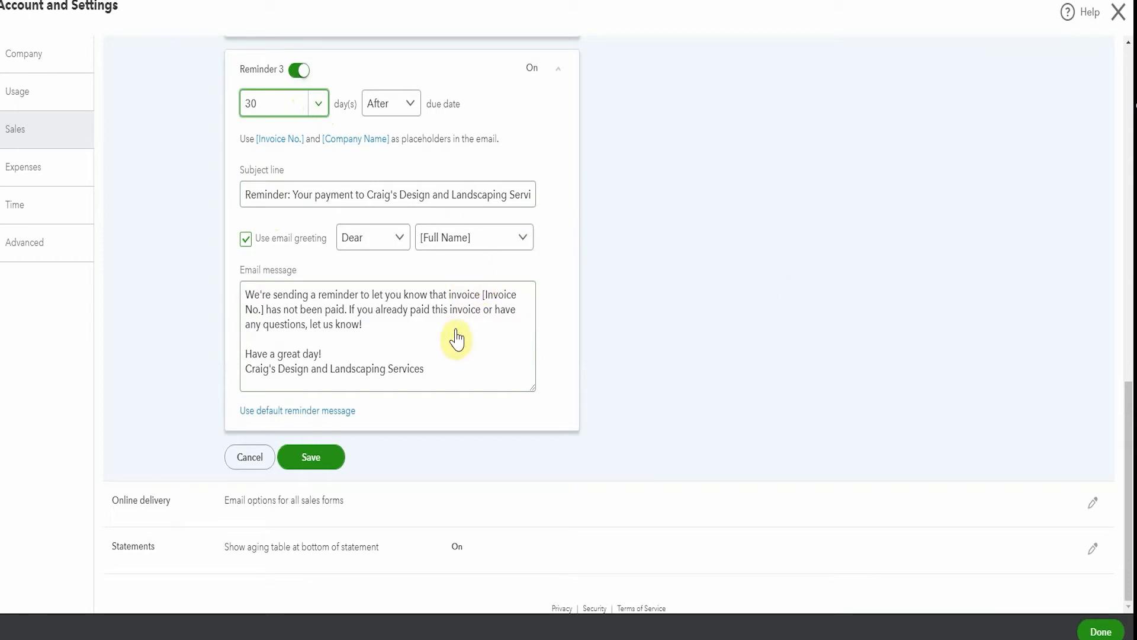
click(474, 237)
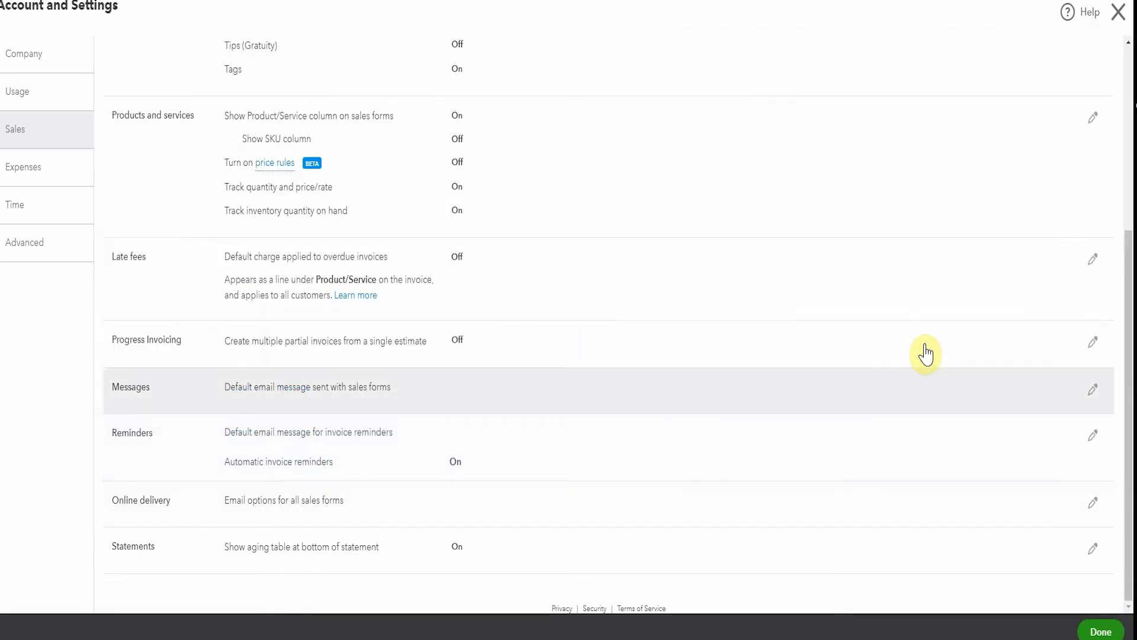
mouse_move(926, 353)
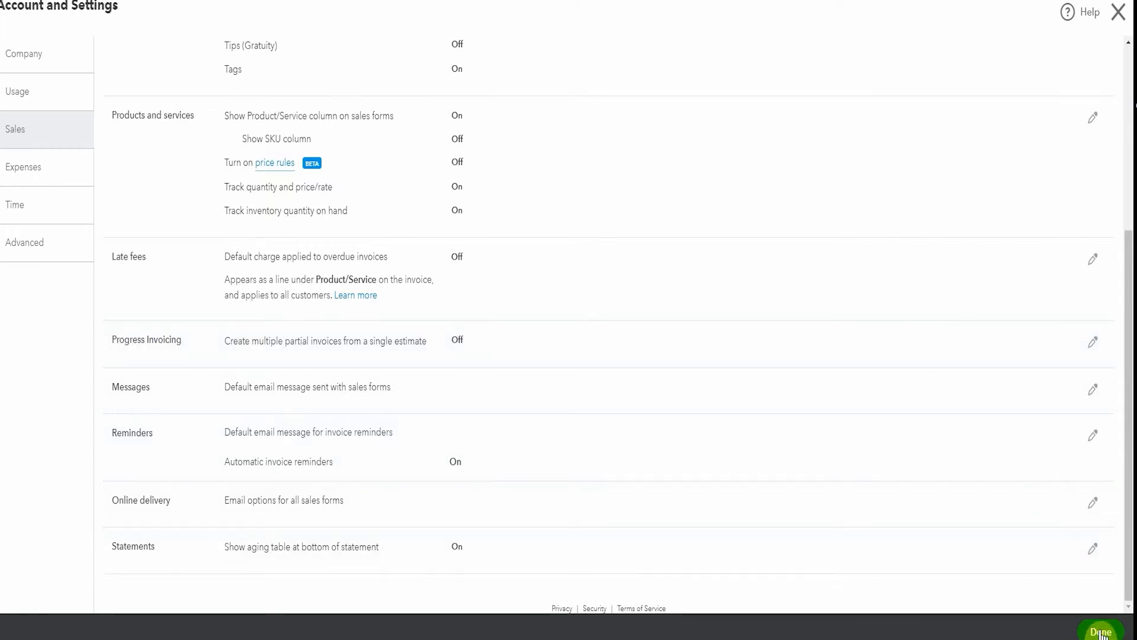
Finish with Done to leave Account and Settings for the company dashboard
click(1102, 630)
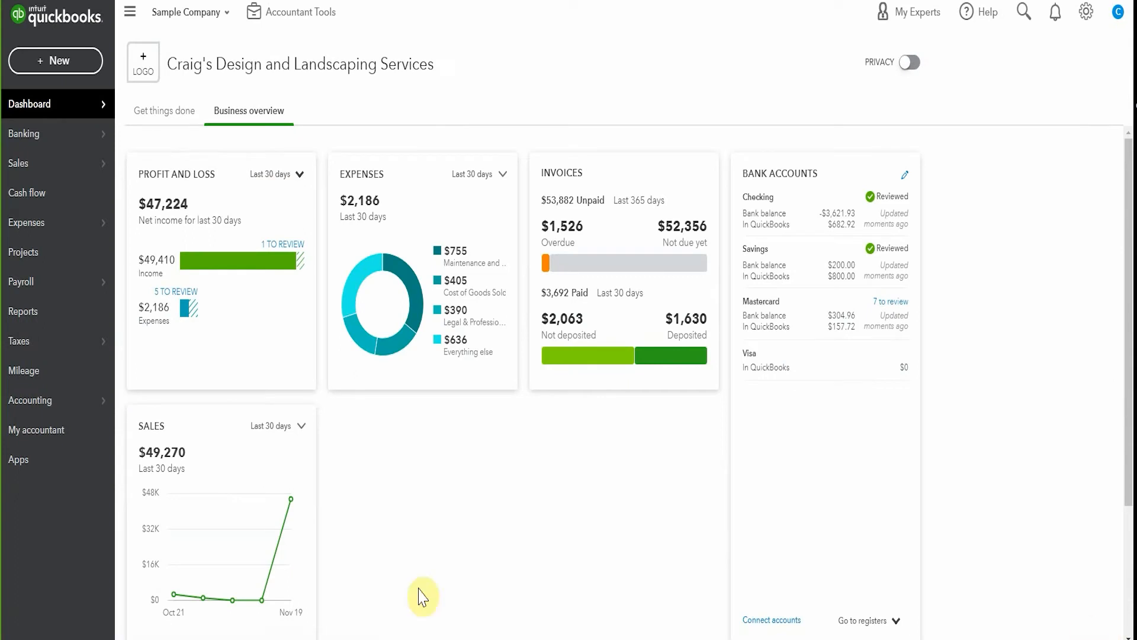
Bring up the A/R Aging Summary report listing customer balances by age
click(23, 312)
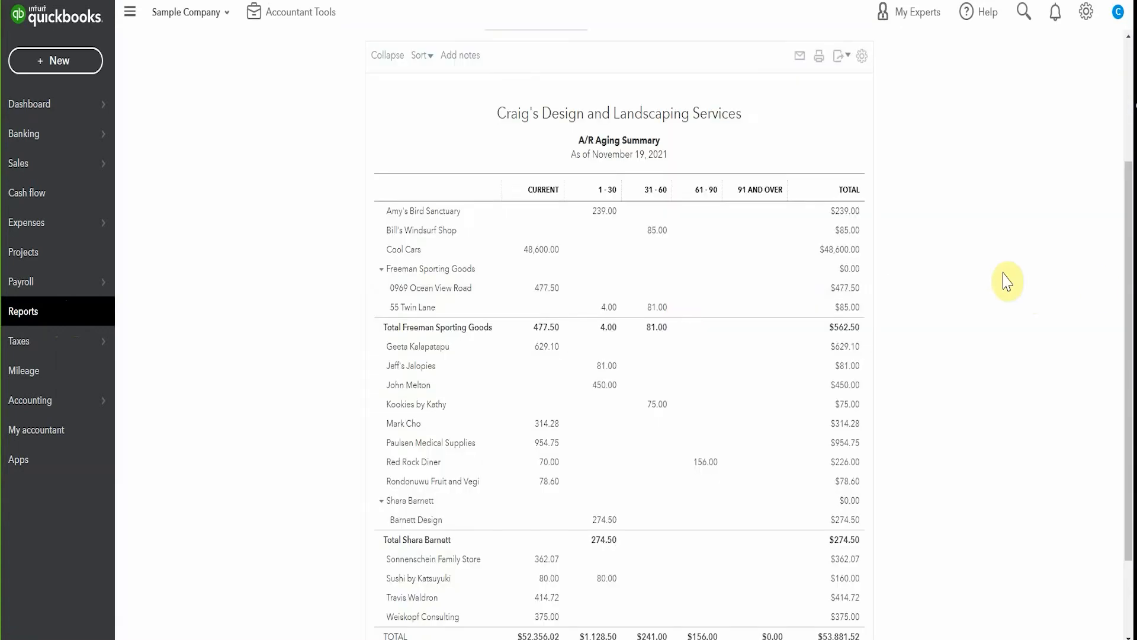
mouse_move(704, 463)
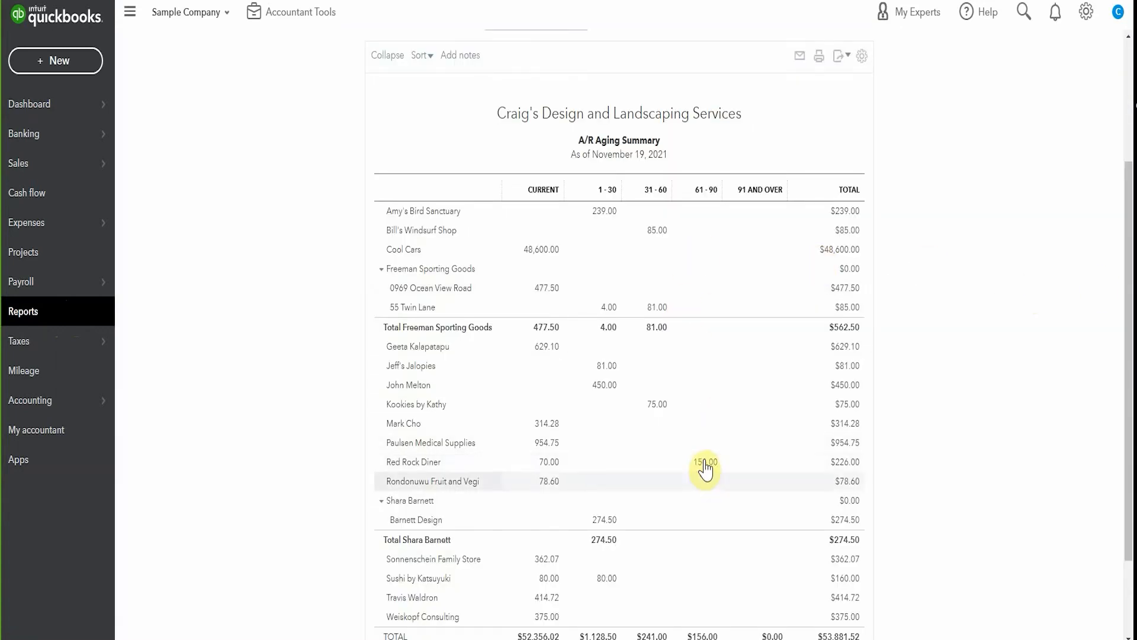
mouse_move(654, 239)
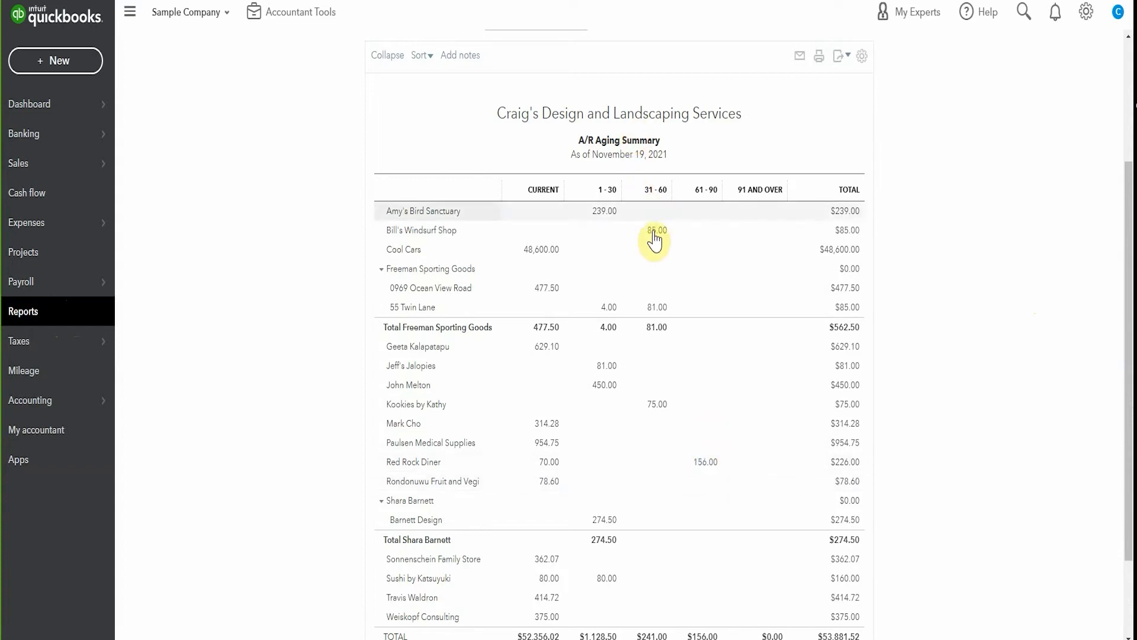
mouse_move(661, 195)
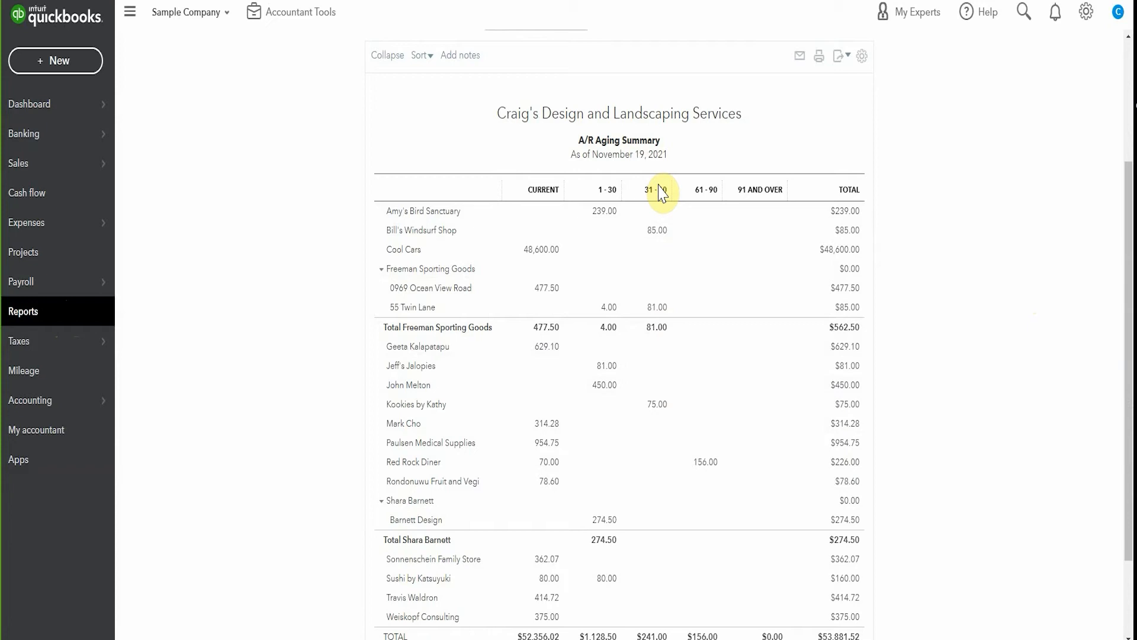
mouse_move(640, 251)
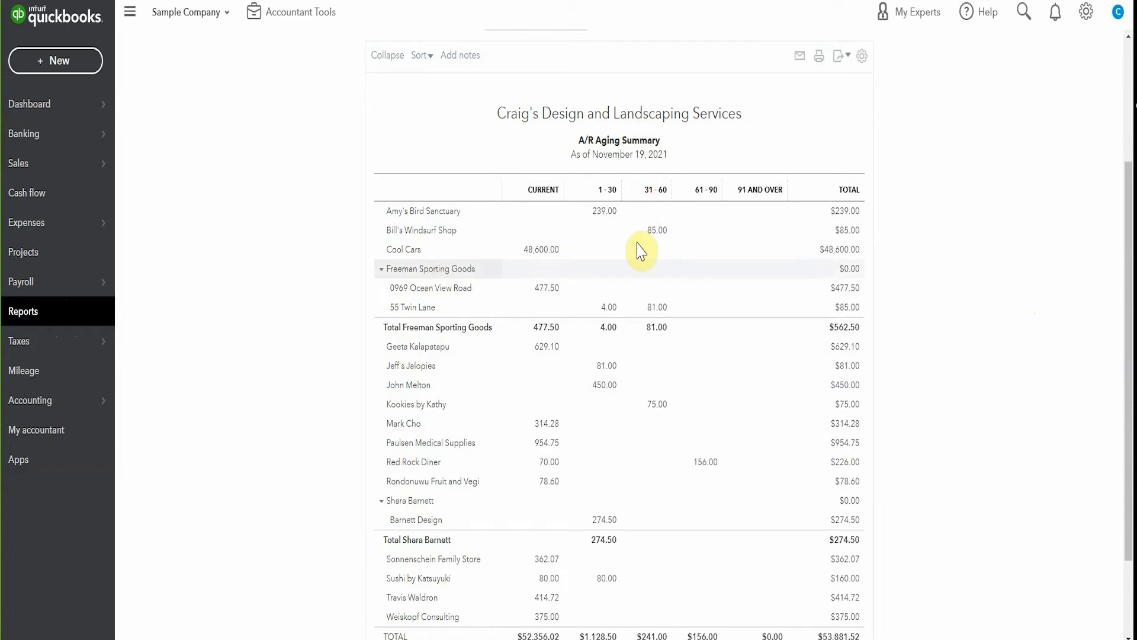
mouse_move(710, 489)
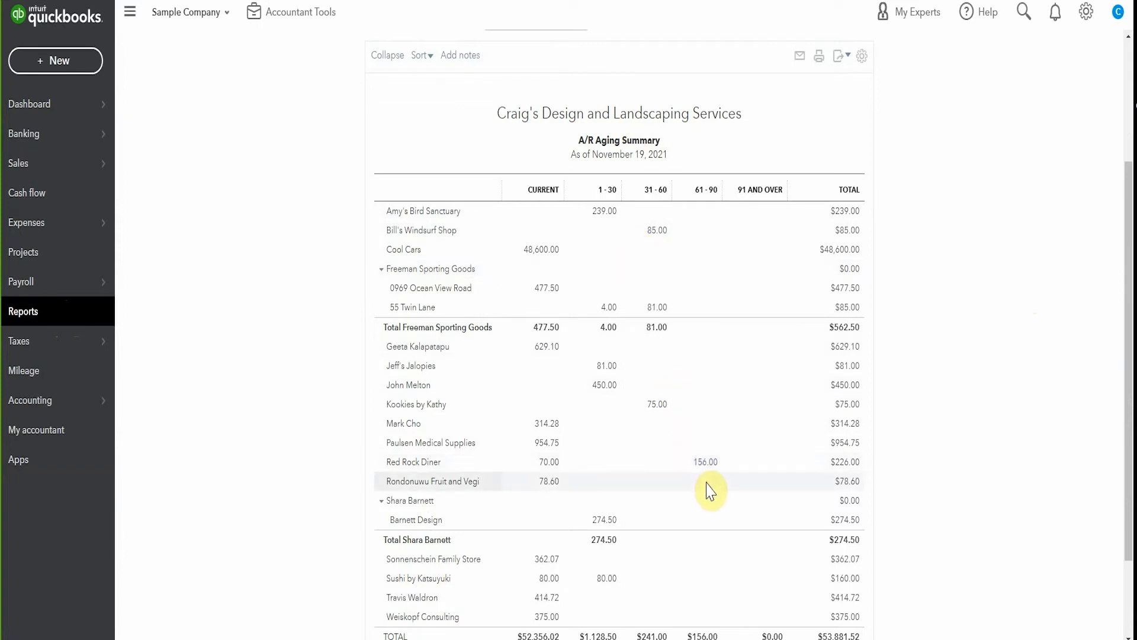
mouse_move(58, 282)
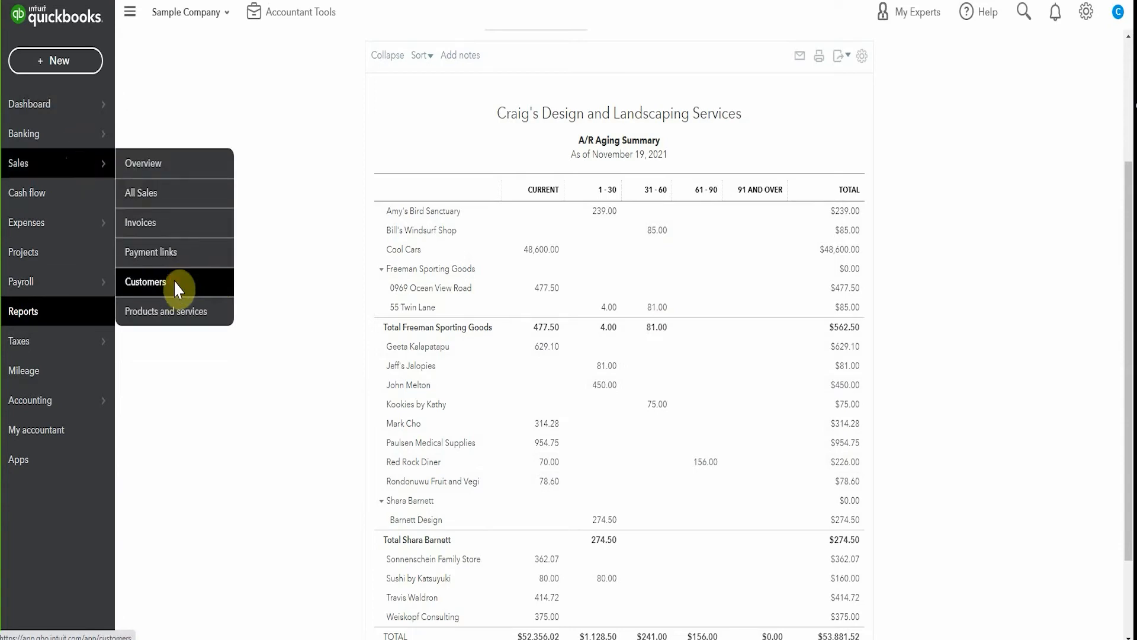
Go to the Customers list under Sales to reach Red Rock Diner's overdue invoice 1024
click(145, 282)
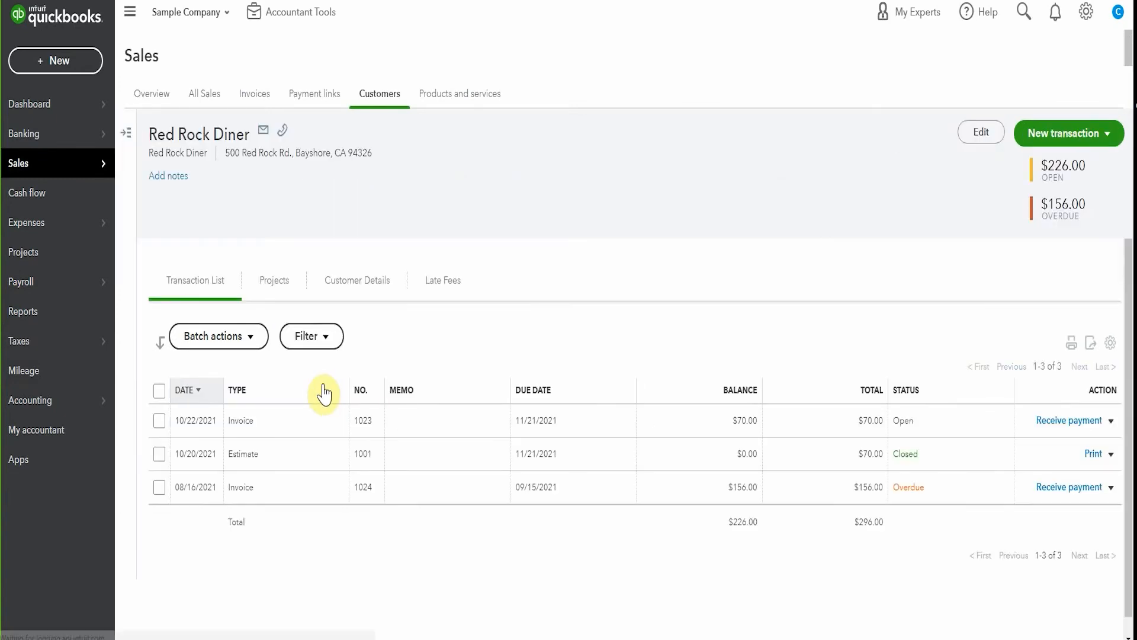
mouse_move(1127, 496)
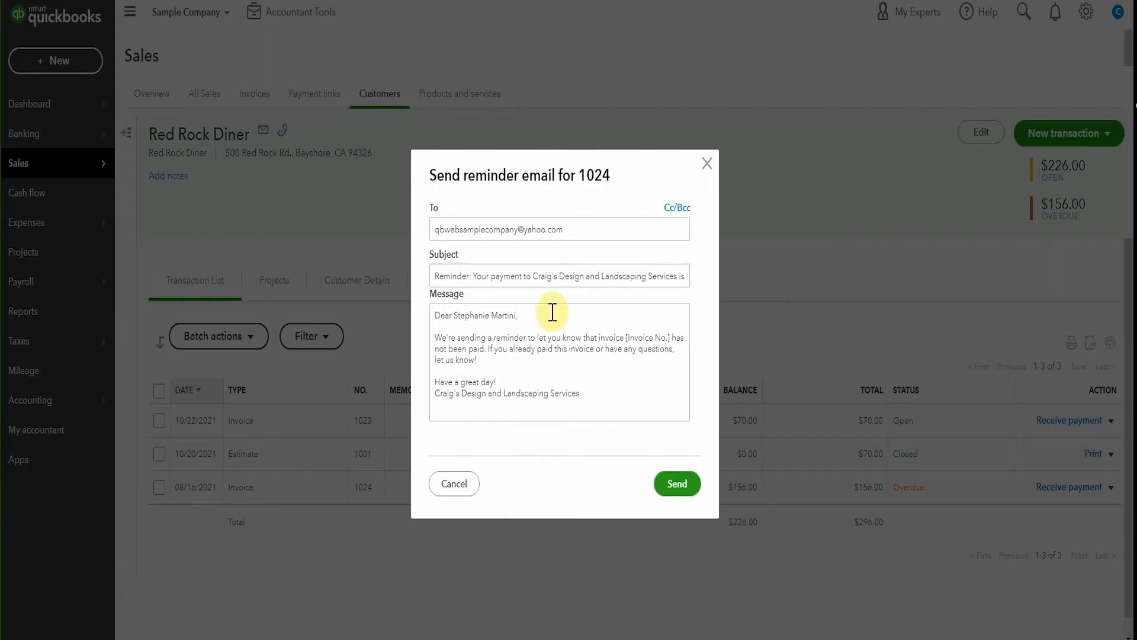
mouse_move(621, 382)
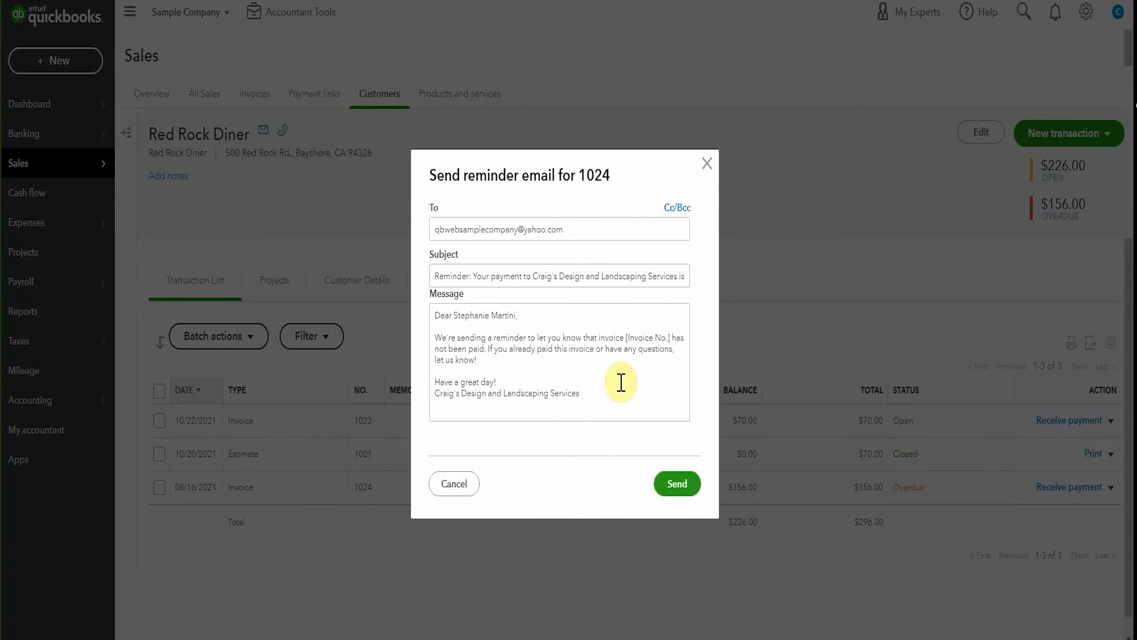